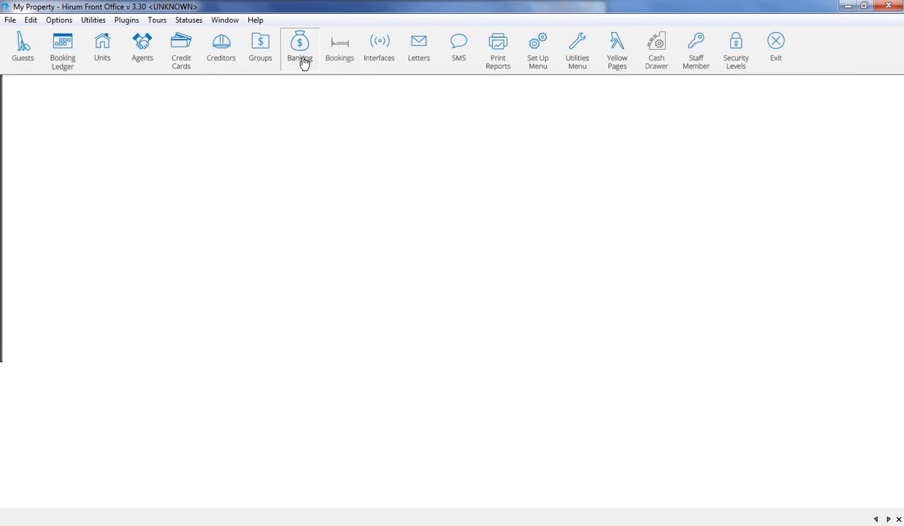
Open the Banking Register from the toolbar to view February 2014 bank debits and credits.
{"action": "left_click", "coordinate": [299, 44]}
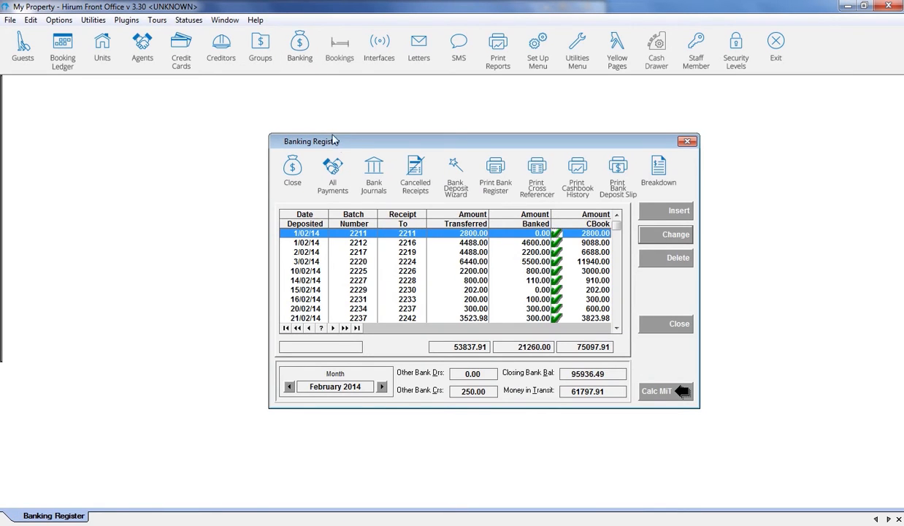
{"action": "mouse_move", "coordinate": [367, 176]}
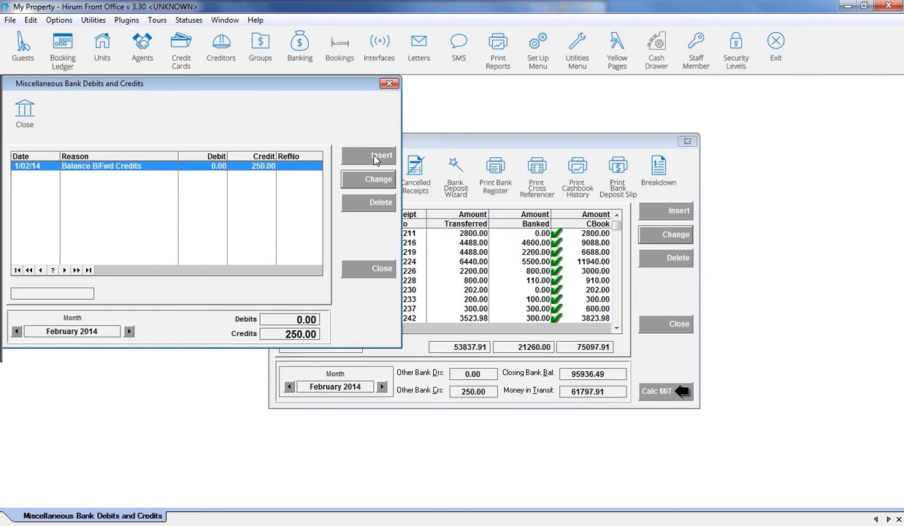
Insert a new bank charge dated 28/02/14 with reason 'Bank Fee In Error'.
{"action": "left_click", "coordinate": [377, 154]}
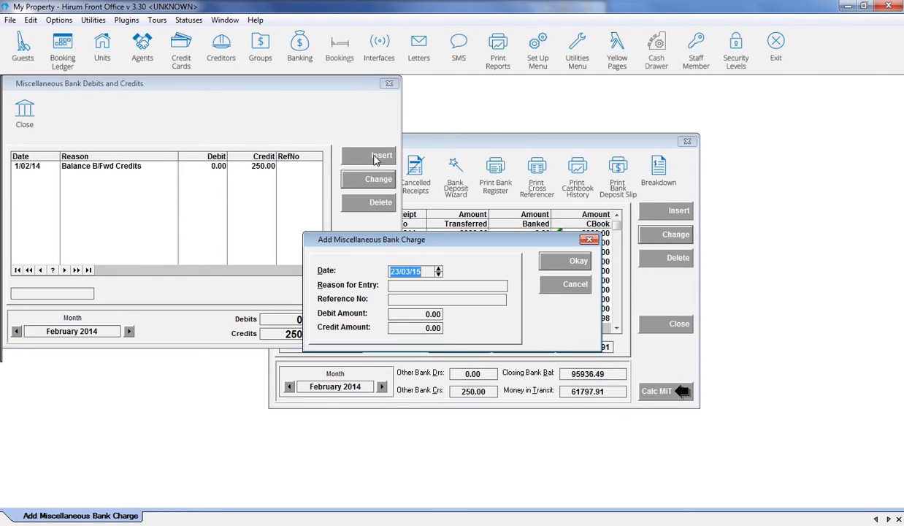
{"action": "type", "text": "28/2/2"}
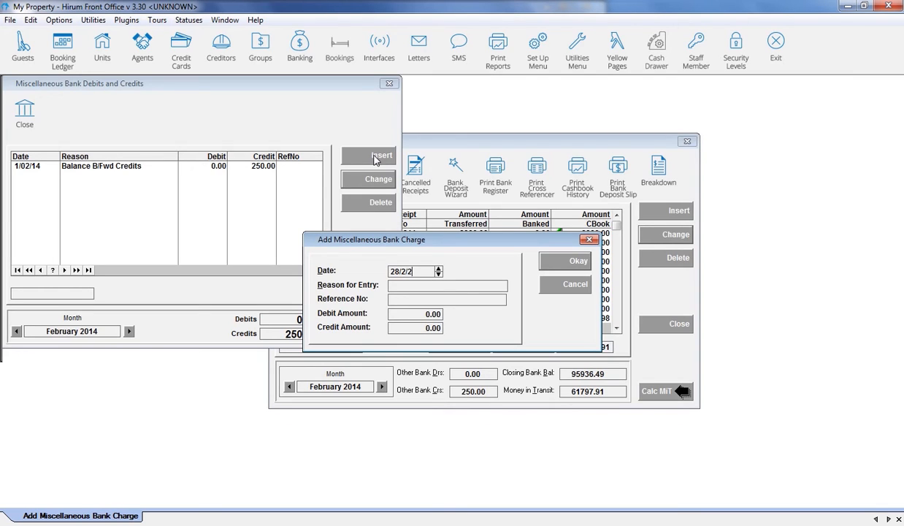
{"action": "type", "text": "28/02/14"}
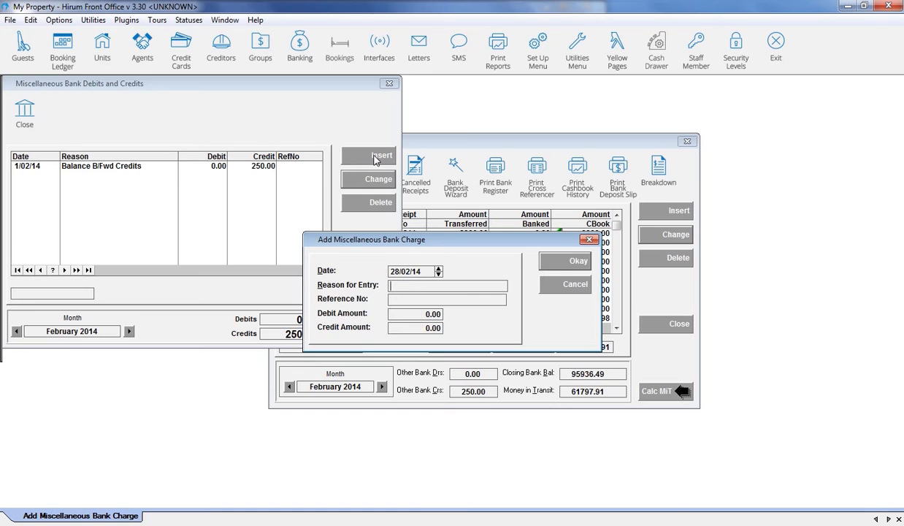
{"action": "type", "text": "Bank Fee In E"}
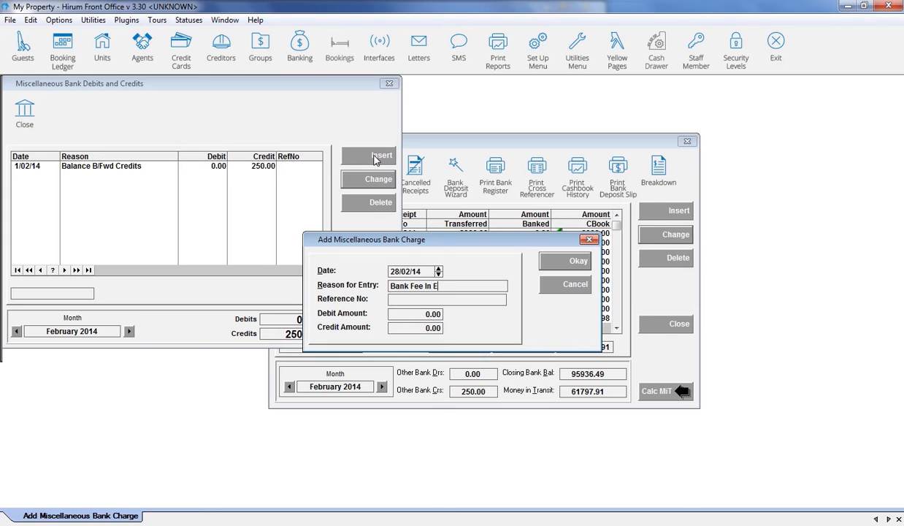
{"action": "type", "text": "rror"}
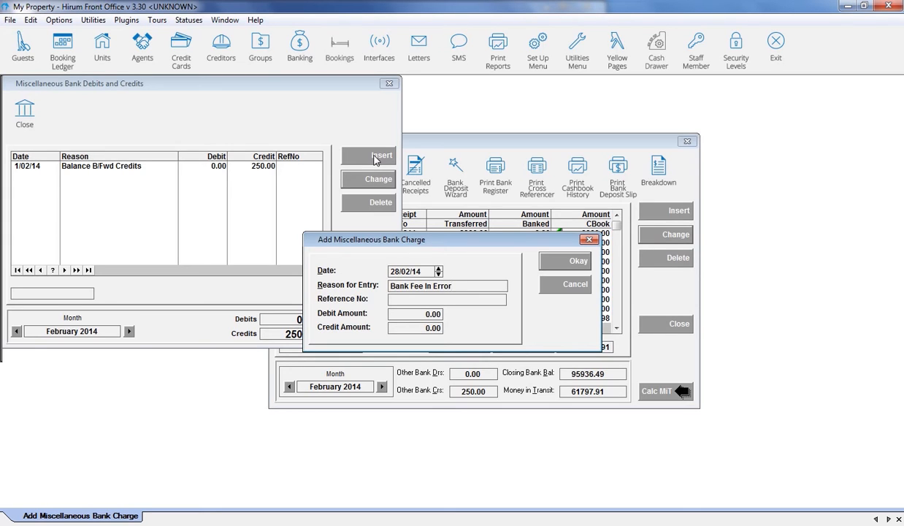
Set the charge's reference to 'CBA General Account' and debit amount to 11.00.
{"action": "type", "text": "CBA General A"}
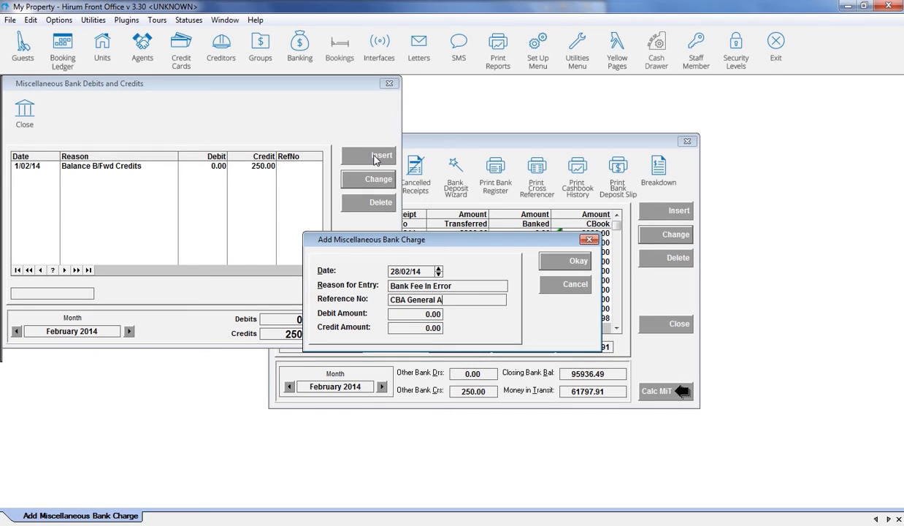
{"action": "type", "text": "ccount"}
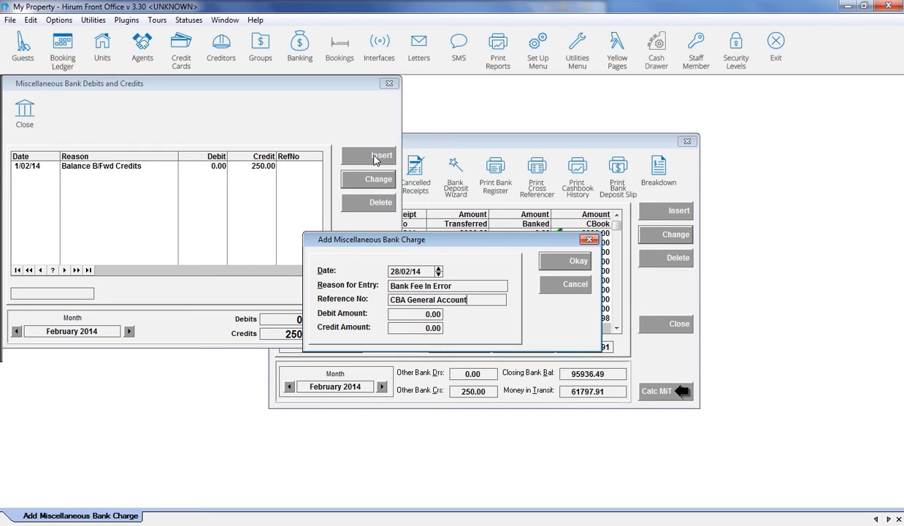
{"action": "left_click", "coordinate": [415, 313]}
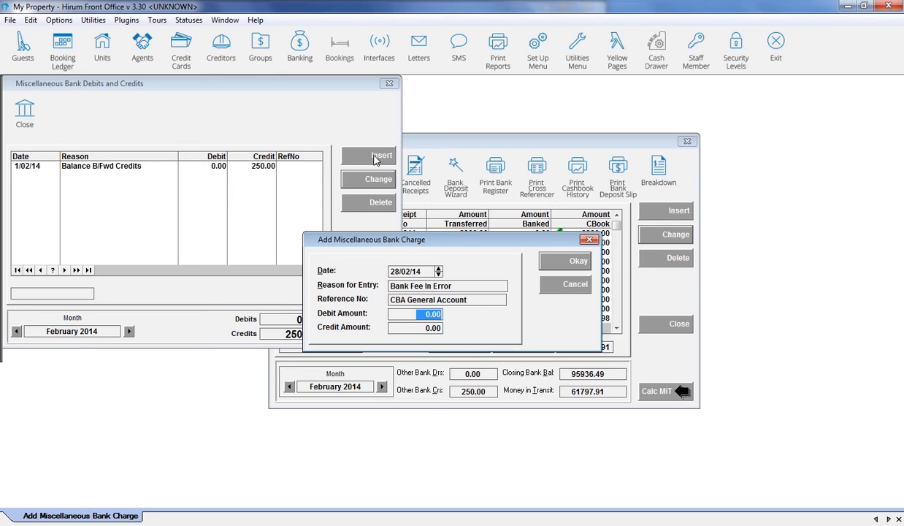
{"action": "type", "text": "11.0"}
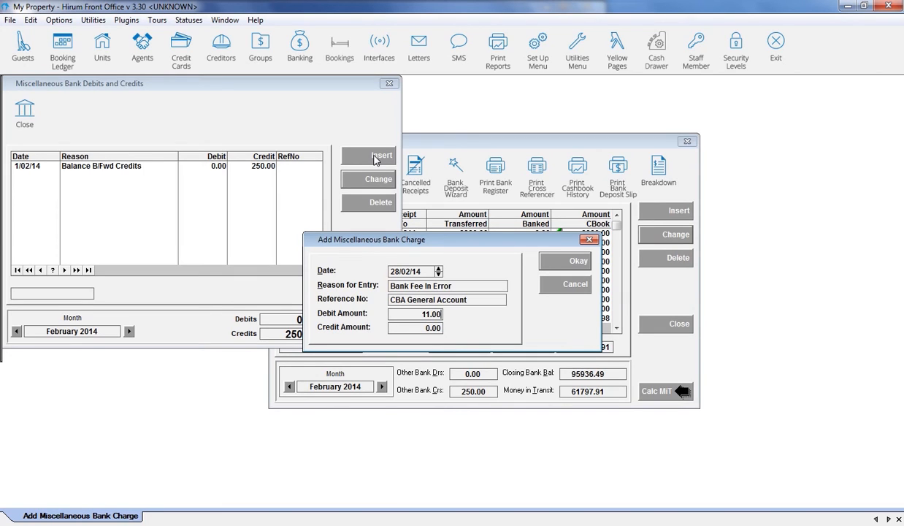
{"action": "mouse_move", "coordinate": [420, 175]}
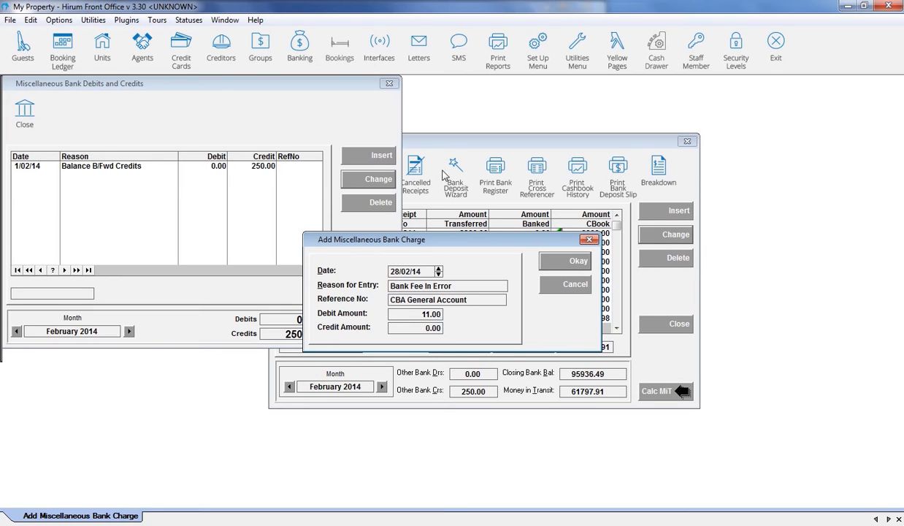
Save the 11.00 'Bank Fee In Error' charge and close the debits and credits window.
{"action": "left_click", "coordinate": [566, 261]}
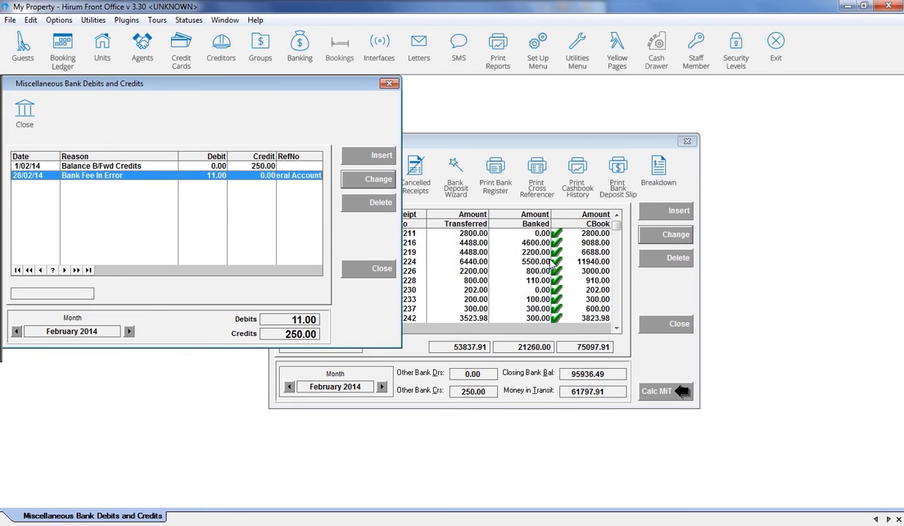
{"action": "mouse_move", "coordinate": [381, 268]}
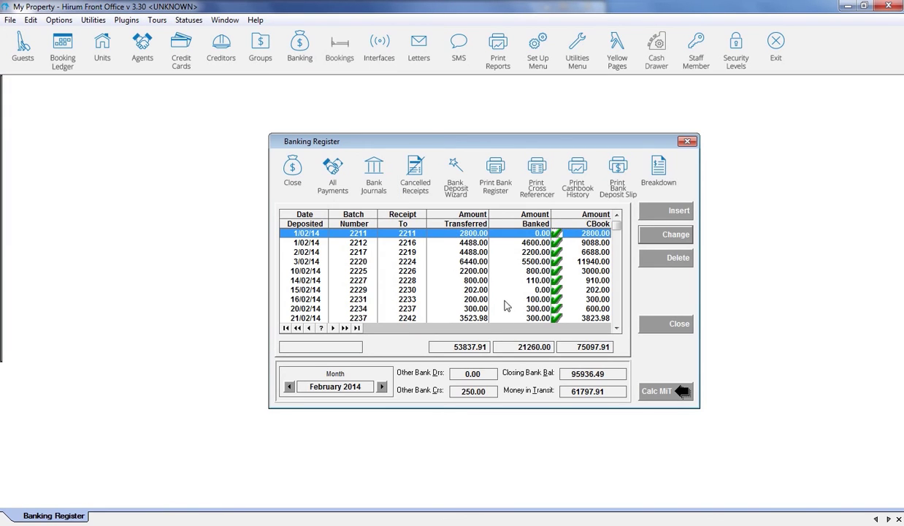
{"action": "left_click", "coordinate": [381, 386]}
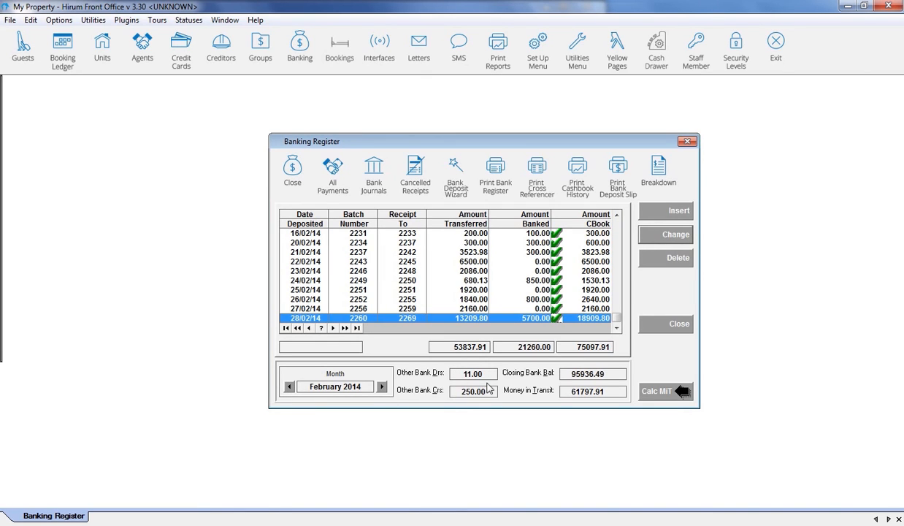
{"action": "mouse_move", "coordinate": [494, 390]}
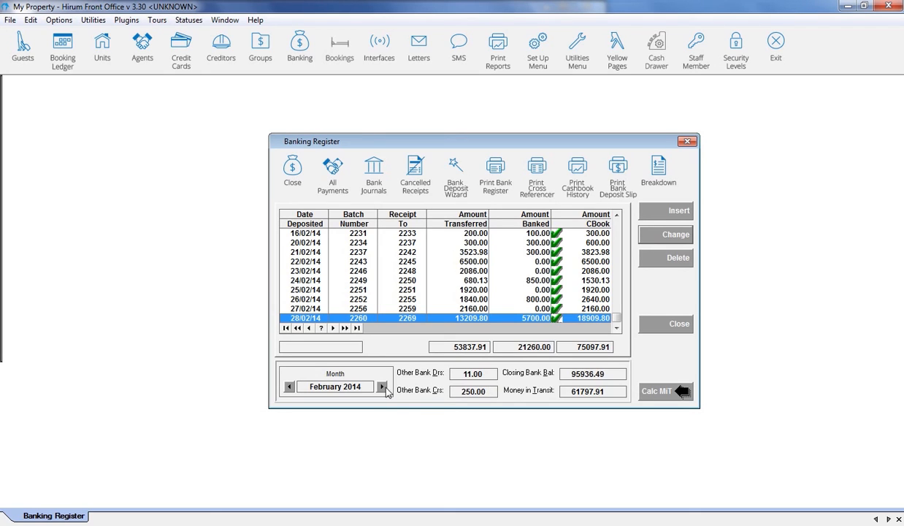
Advance the register to March 2014 and insert a new bank charge.
{"action": "left_click", "coordinate": [385, 386]}
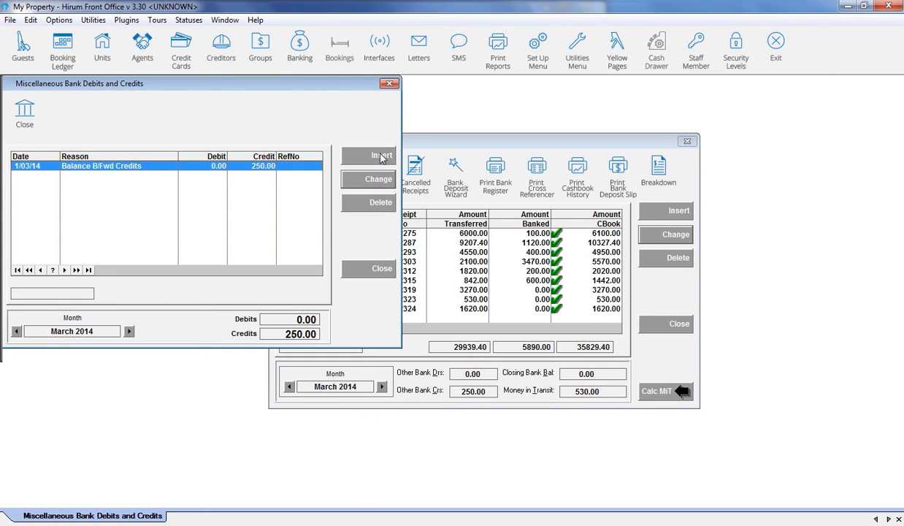
{"action": "left_click", "coordinate": [368, 156]}
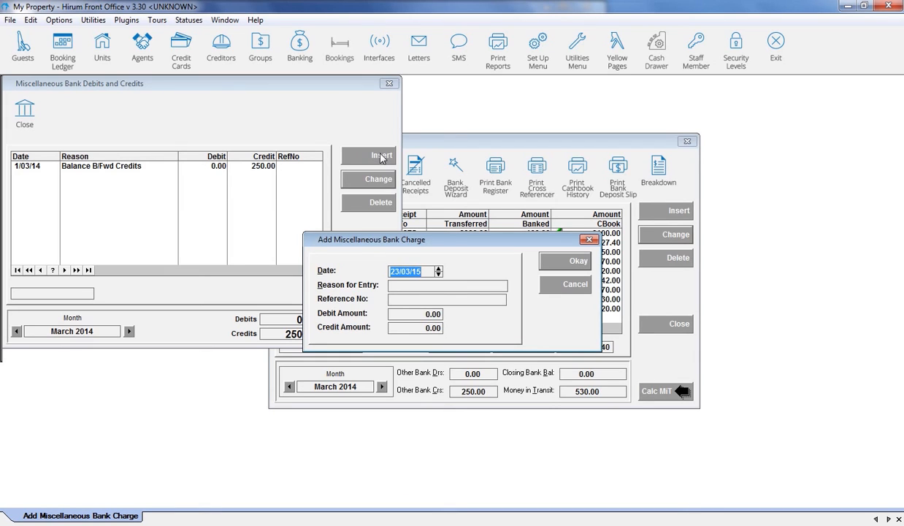
Enter date 1/03/14 and partial reason 'Bank Fee Ret' on the March charge.
{"action": "type", "text": "1/3/201"}
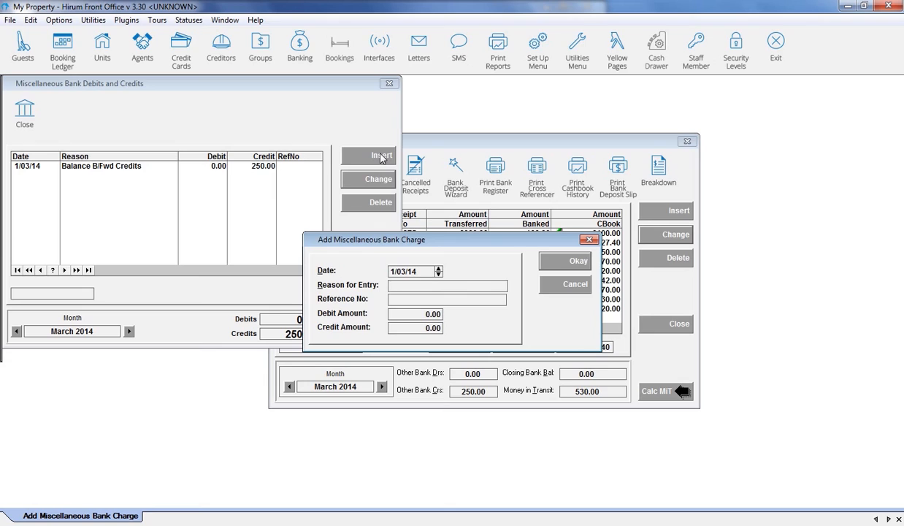
{"action": "type", "text": "Bank"}
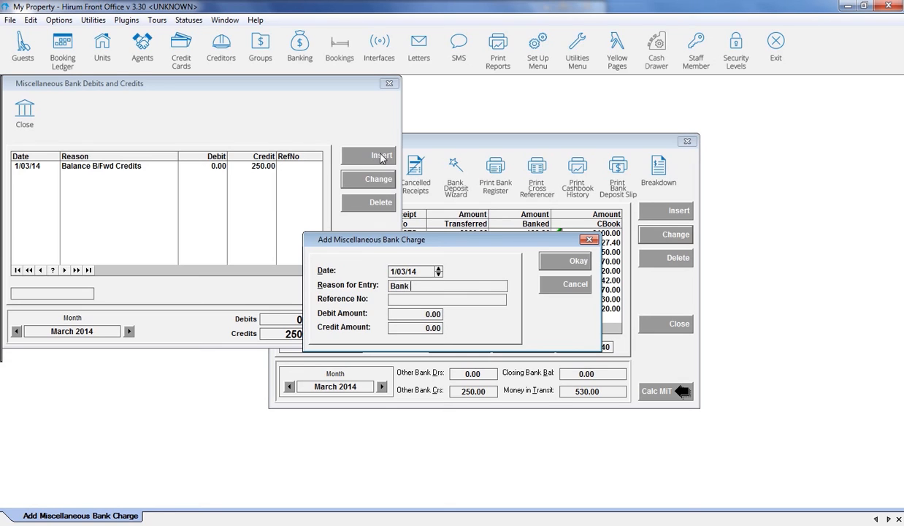
{"action": "type", "text": "Fee Ret"}
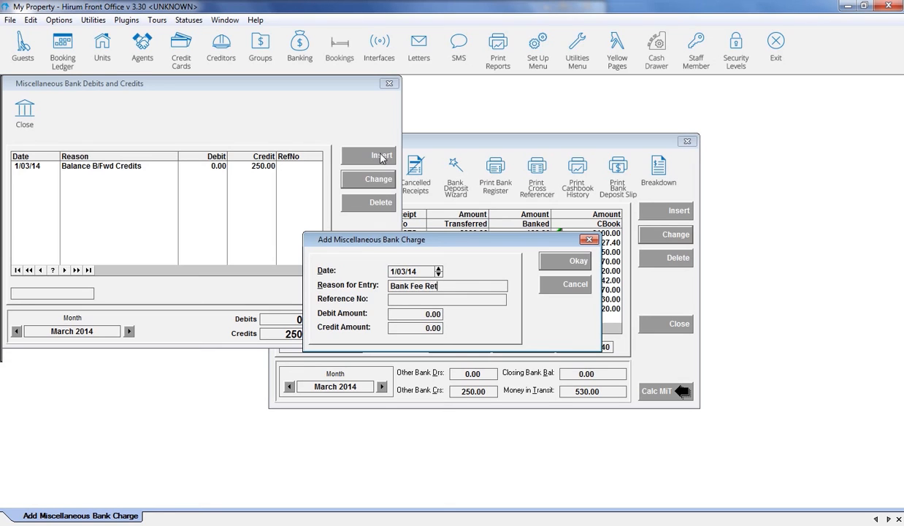